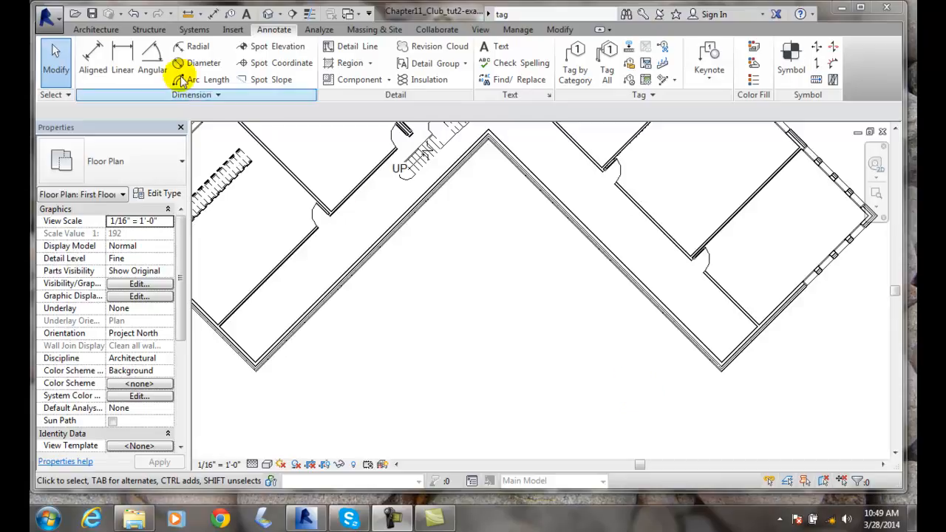
Step: Activate Tag by Category (horizontal, attached leader) and preview a tag on the angled exterior wall
{"action": "left_click", "coordinate": [93, 30]}
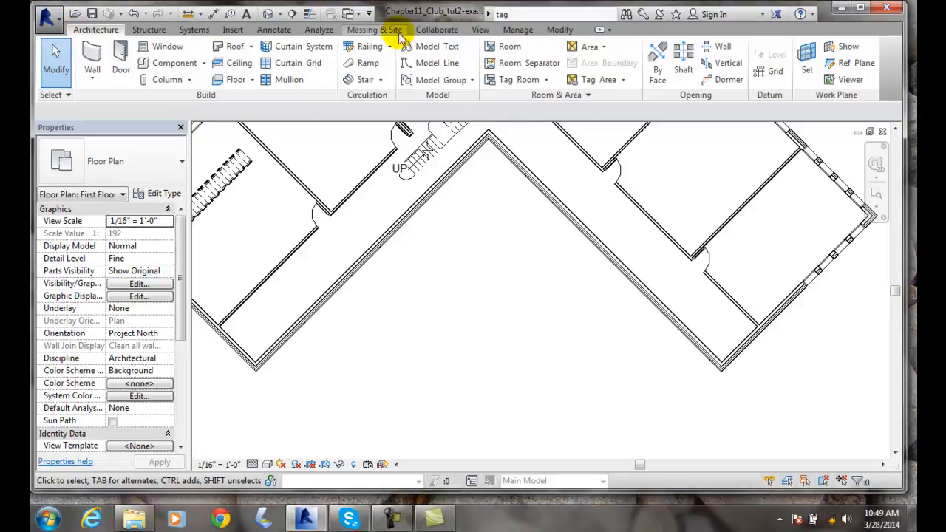
{"action": "left_click", "coordinate": [274, 29]}
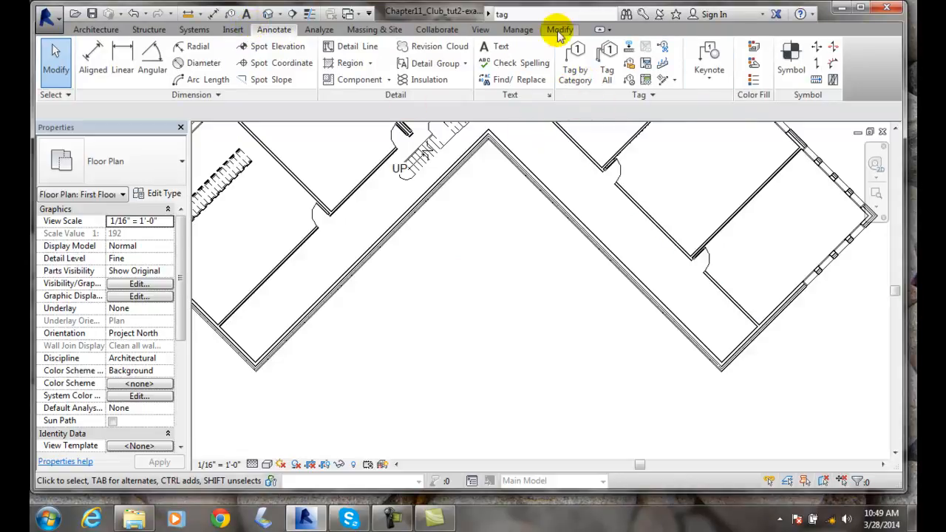
{"action": "mouse_move", "coordinate": [541, 60]}
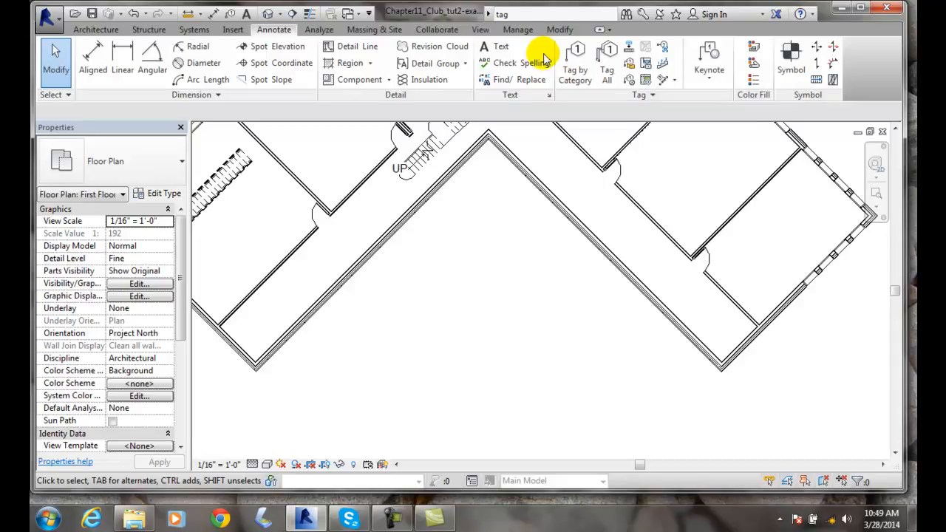
{"action": "mouse_move", "coordinate": [573, 56]}
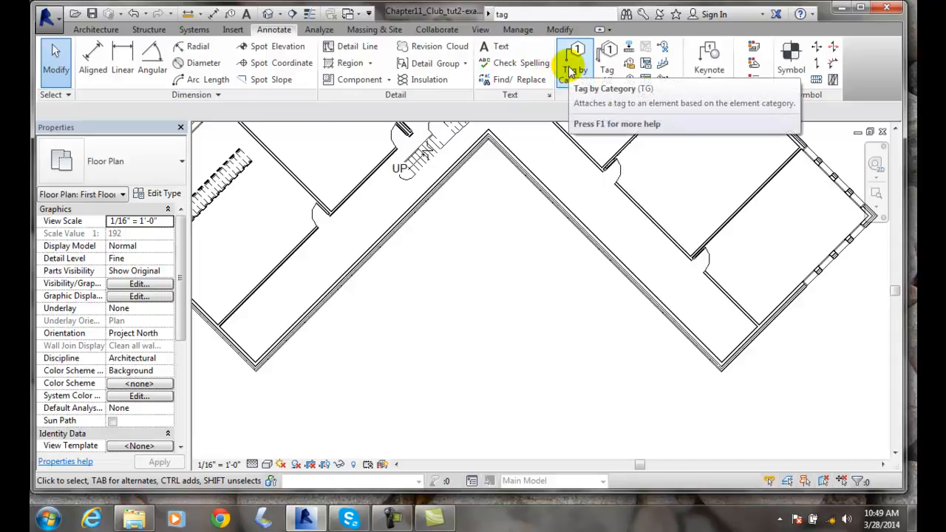
{"action": "left_click", "coordinate": [573, 58]}
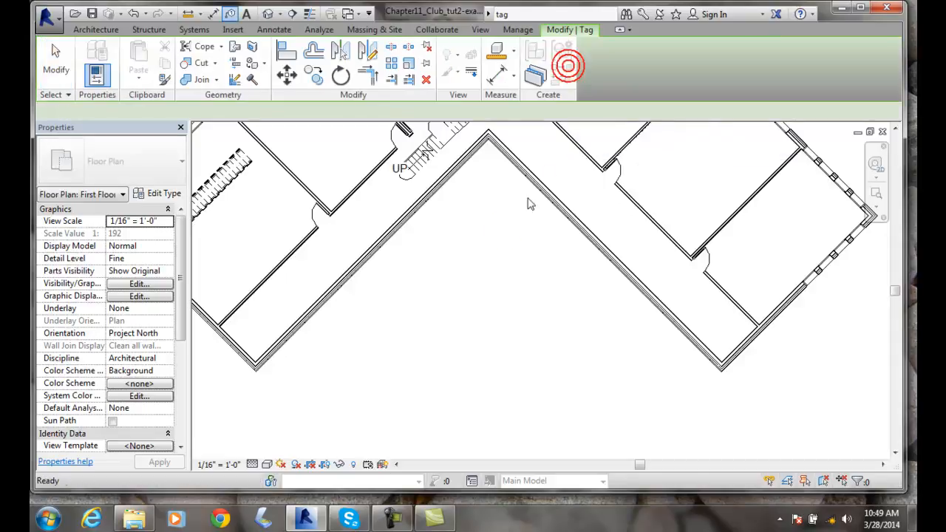
{"action": "left_click", "coordinate": [568, 65]}
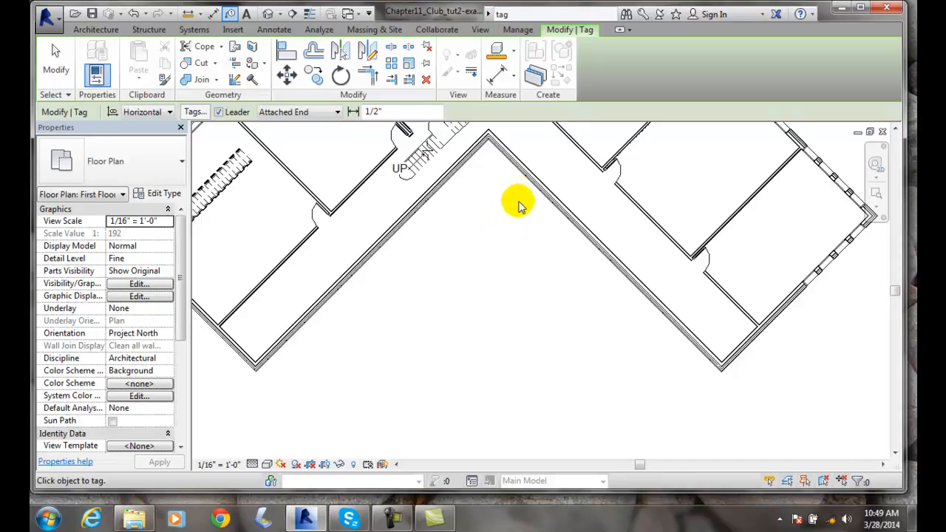
{"action": "left_click", "coordinate": [532, 185]}
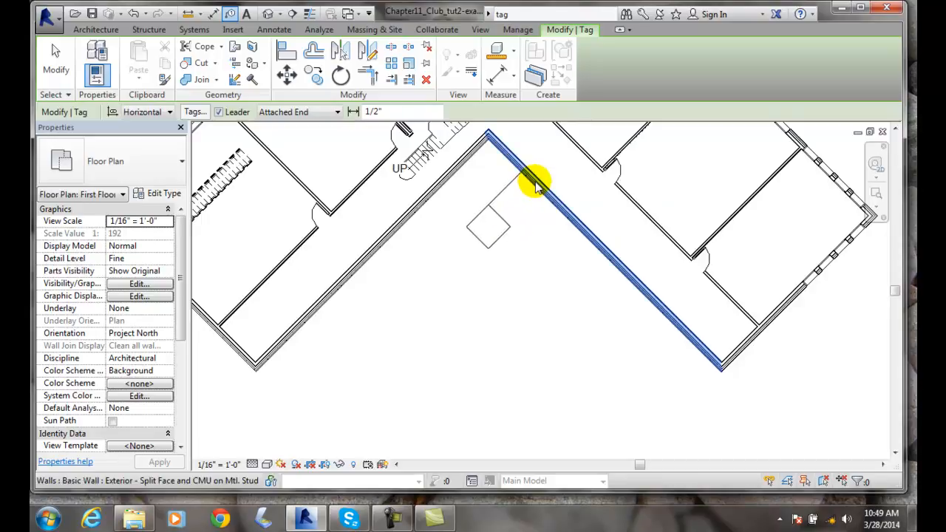
{"action": "mouse_move", "coordinate": [529, 185]}
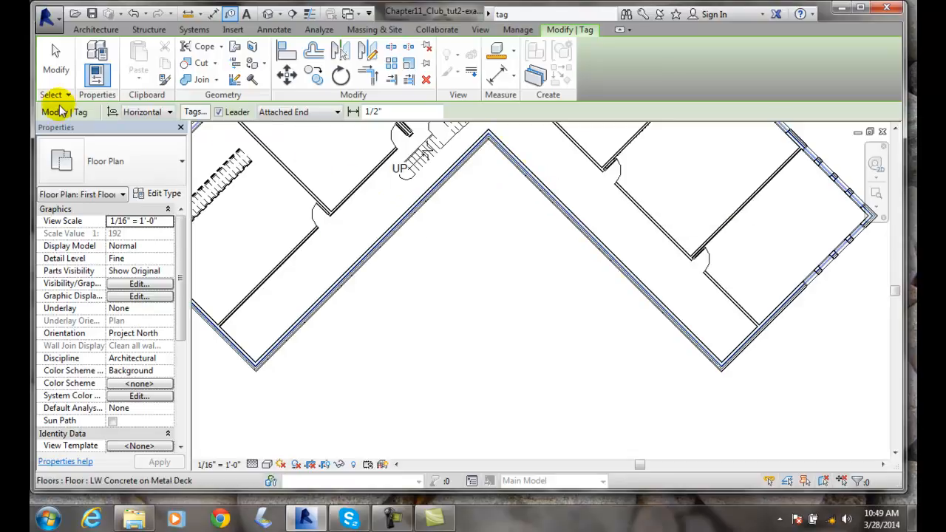
{"action": "left_click", "coordinate": [429, 159]}
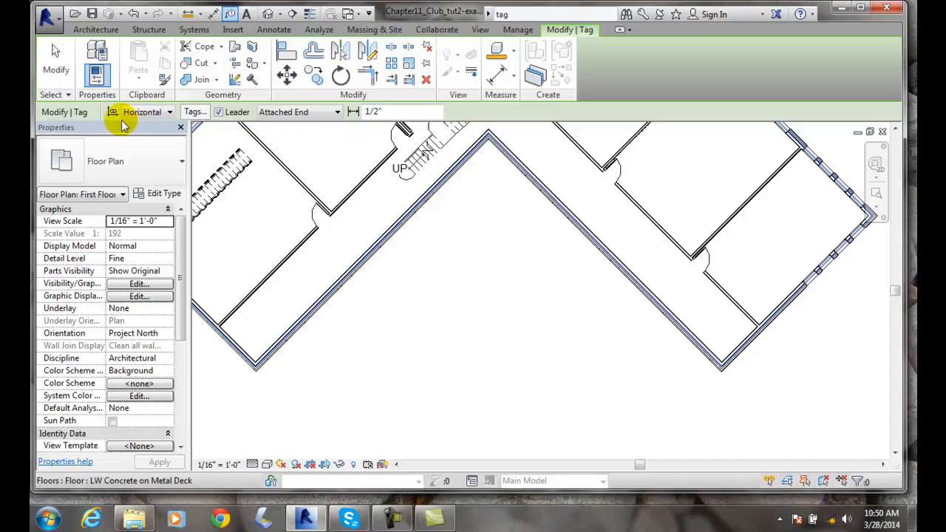
{"action": "left_click", "coordinate": [170, 111]}
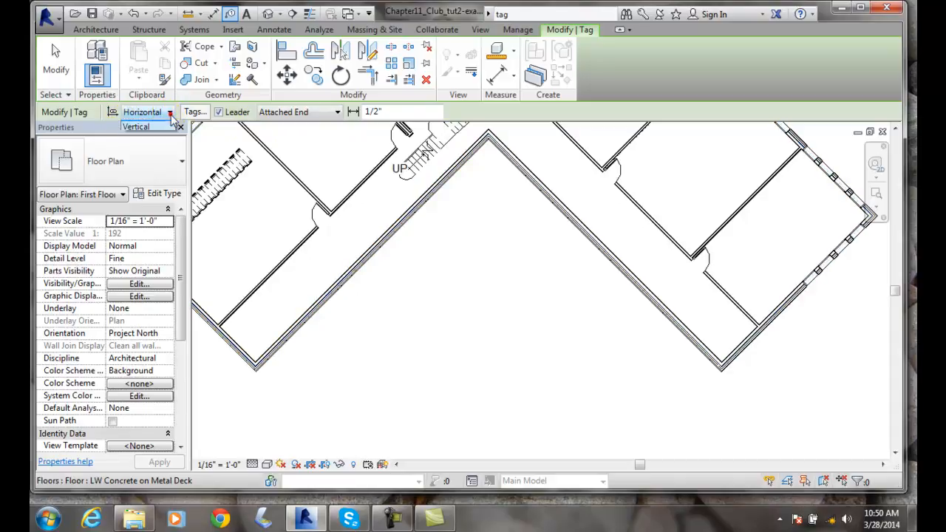
{"action": "left_click", "coordinate": [170, 112]}
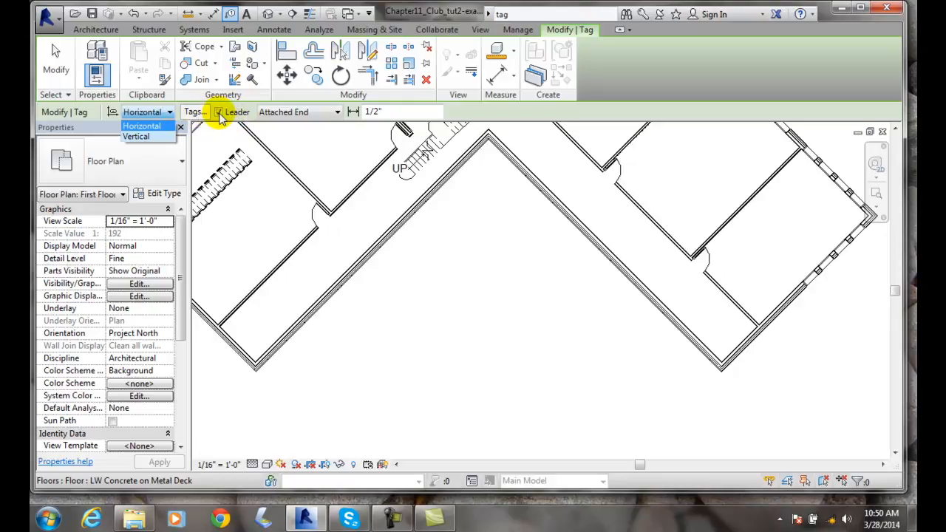
{"action": "left_click", "coordinate": [142, 125]}
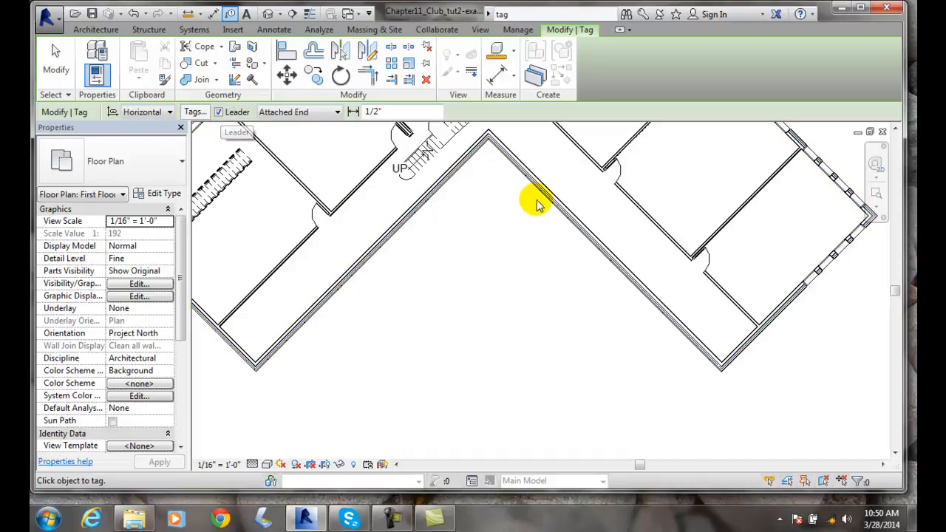
{"action": "mouse_move", "coordinate": [536, 191]}
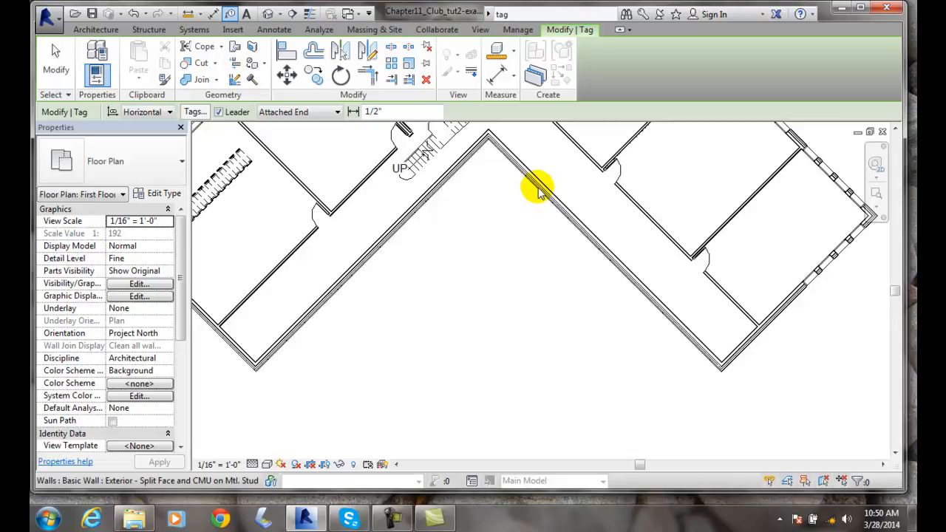
Step: Open the Options Bar leader end drop-down listing Attached End and Free End
{"action": "left_click", "coordinate": [531, 187]}
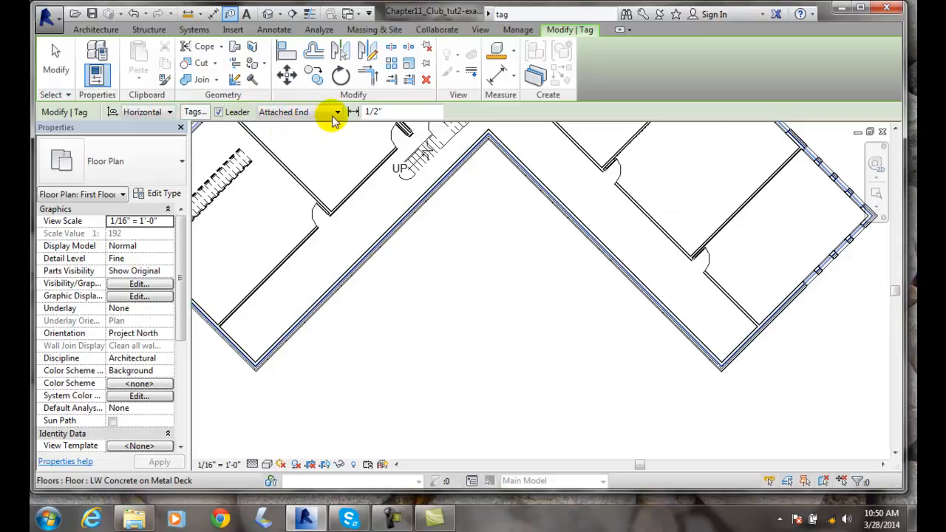
{"action": "left_click", "coordinate": [337, 111]}
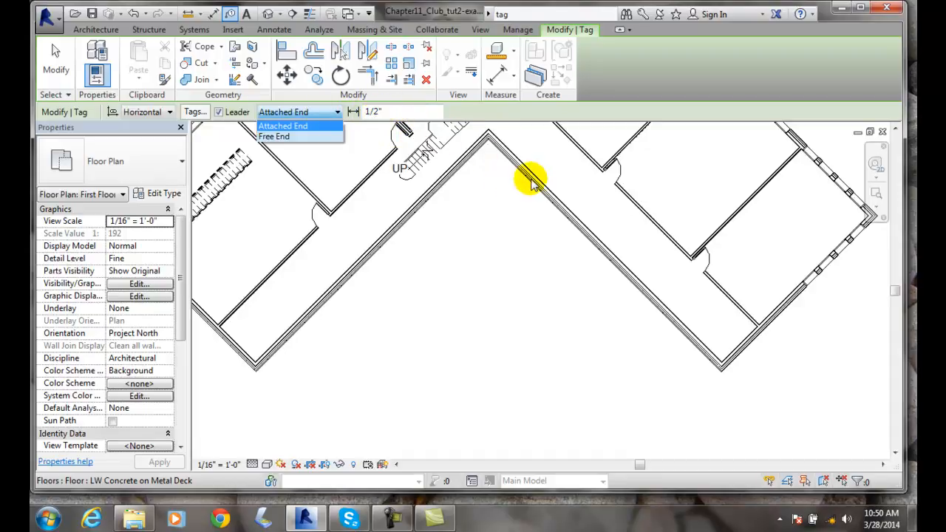
Step: Keep Attached End as the leader end, closing the choices list
{"action": "left_click", "coordinate": [282, 126]}
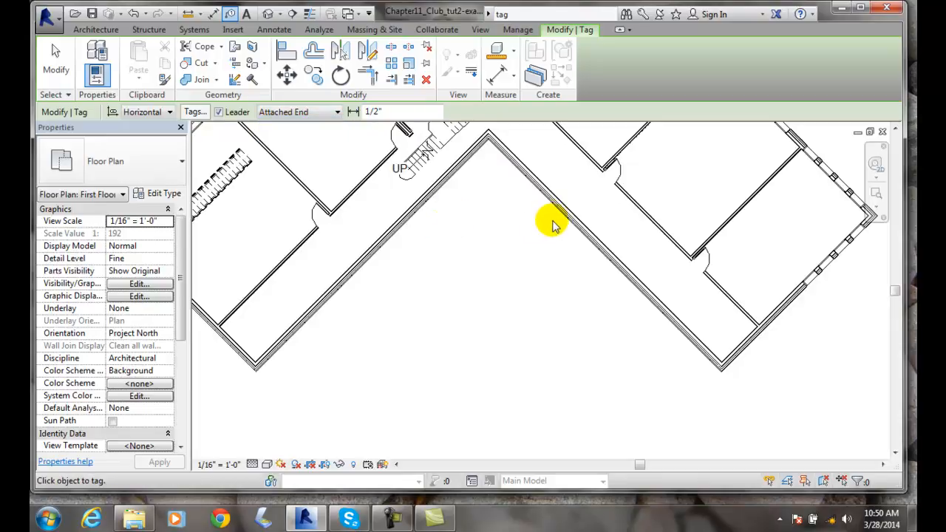
{"action": "mouse_move", "coordinate": [566, 215]}
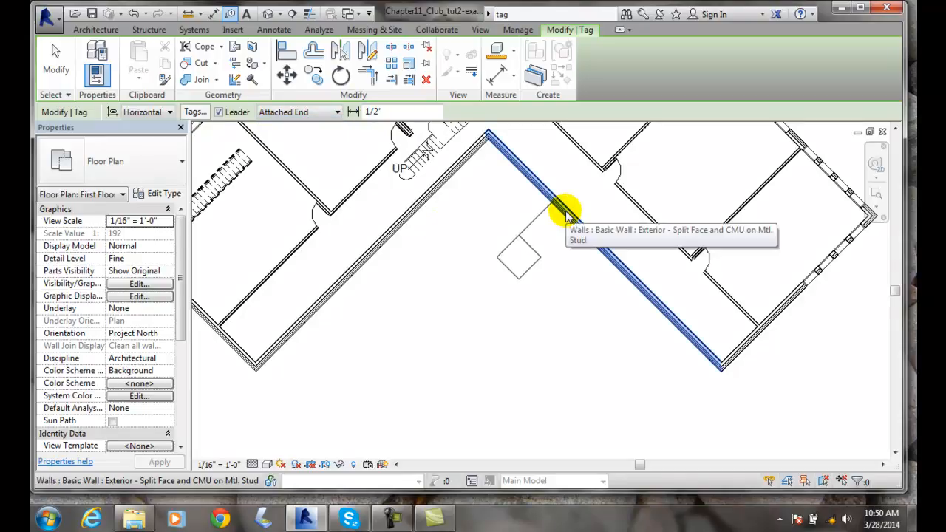